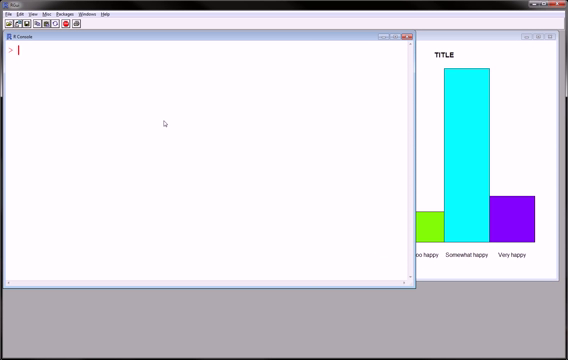
Begin entering barplot(1:25) at the console to bar-plot the numbers 1 to 25.
text(barplot)
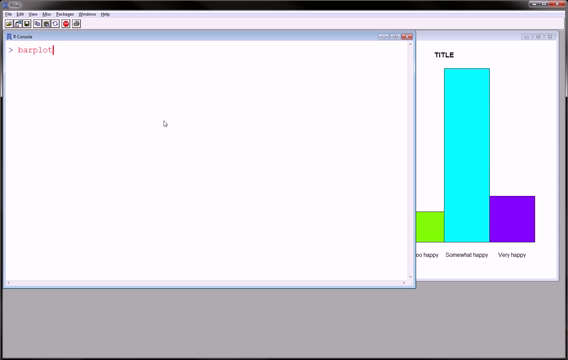
text(()
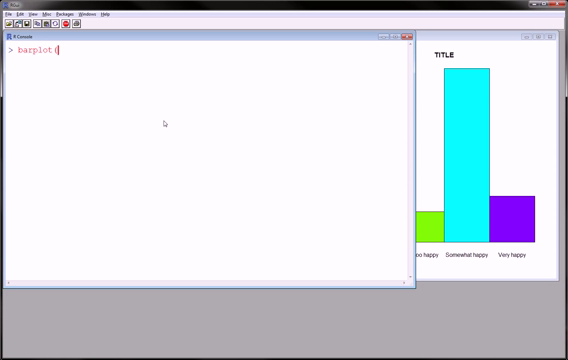
text((1:)
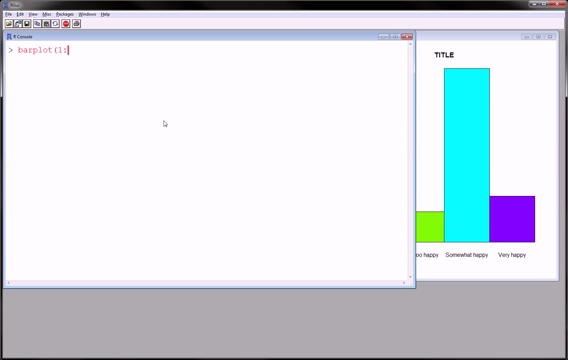
text(3)
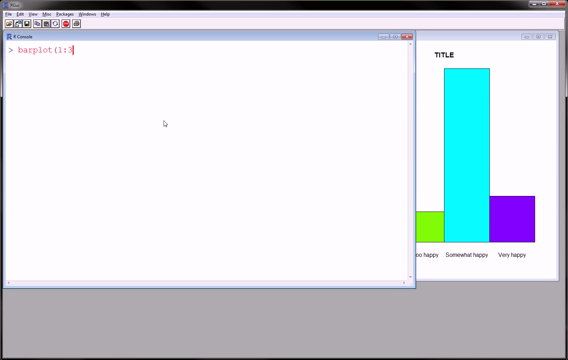
text(5)
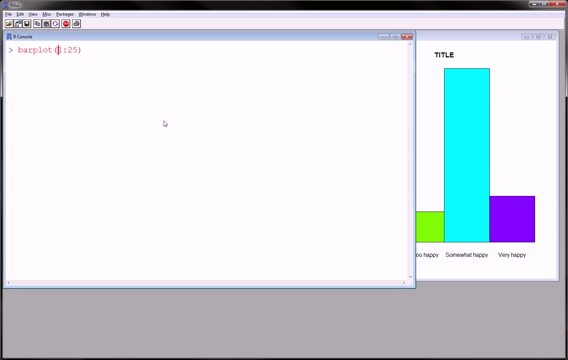
Draw the grey bar plot of 1:25, then compose barplot(1:25,rainbow(25)) for rainbow bars.
key(Return)
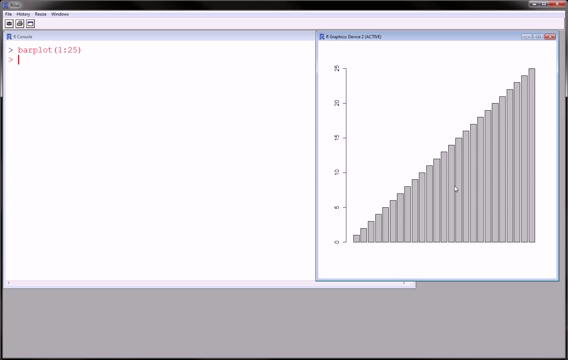
mouse_move(320, 174)
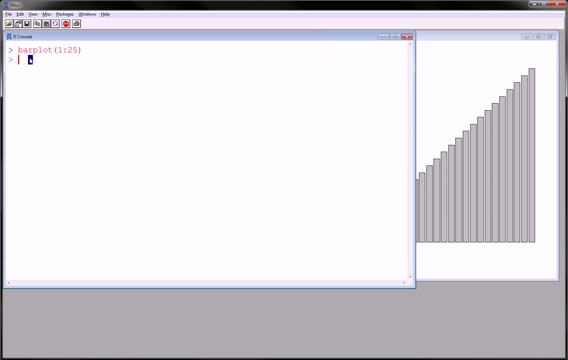
text(barplot(1:25))
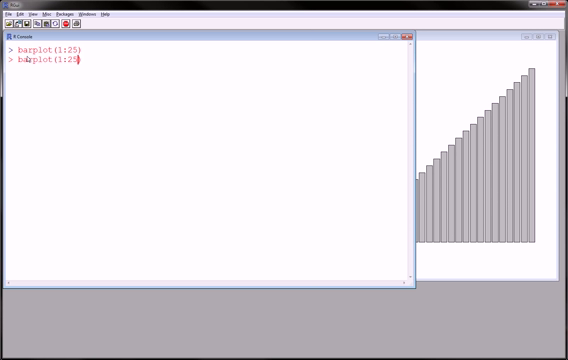
text(,space)
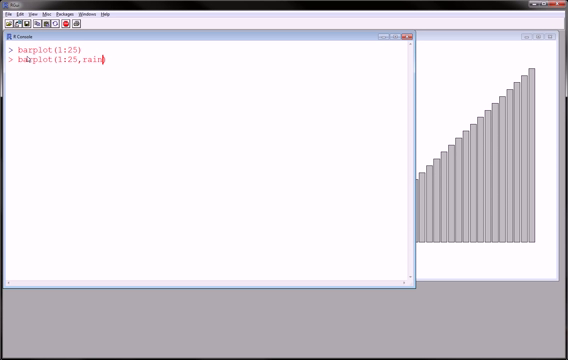
text(bow()
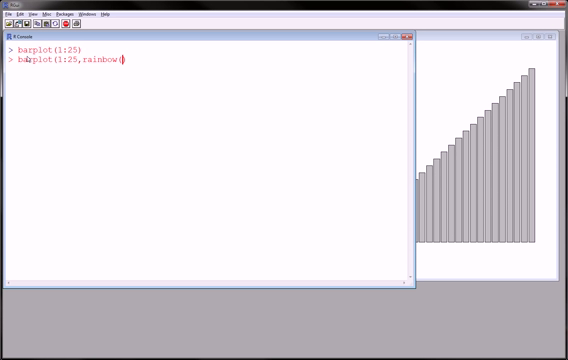
text(25)
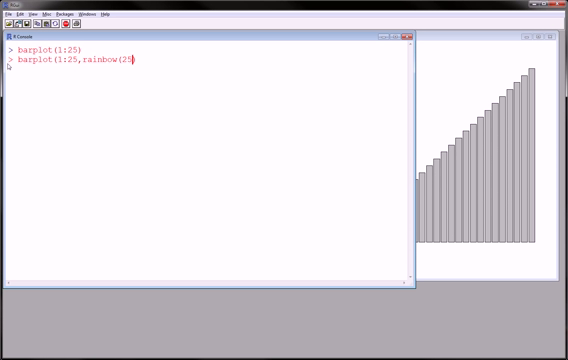
mouse_move(108, 96)
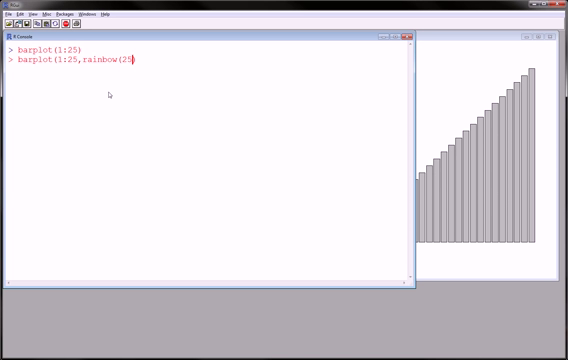
After the rainbow attempt errors, rerun as barplot(1:25,col=rainbow(25)) for rainbow bars.
key(Return)
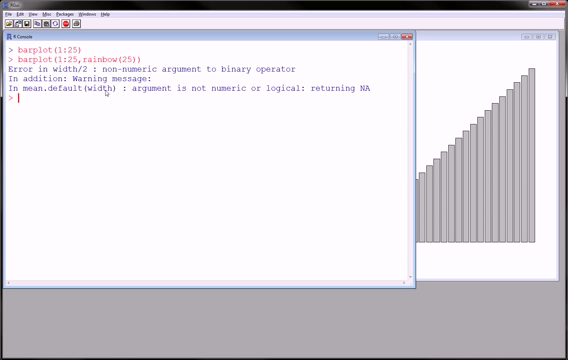
text(barplot(1:25,rainbow(25)))
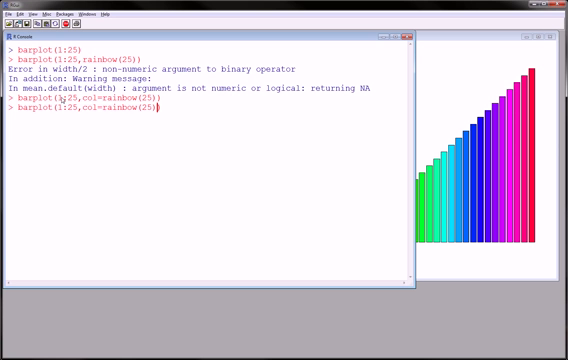
Add space=0 and border=0 to the rainbow barplot, run it, and recall it after warnings.
text(,space=F)
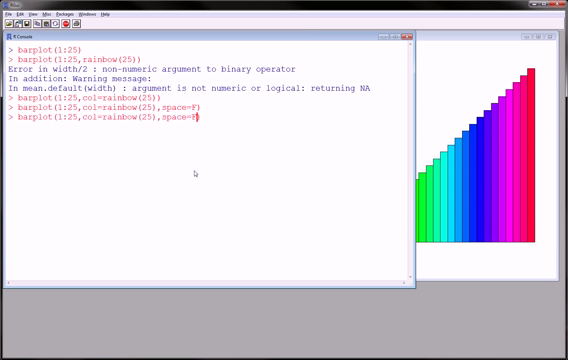
text(,borders=)
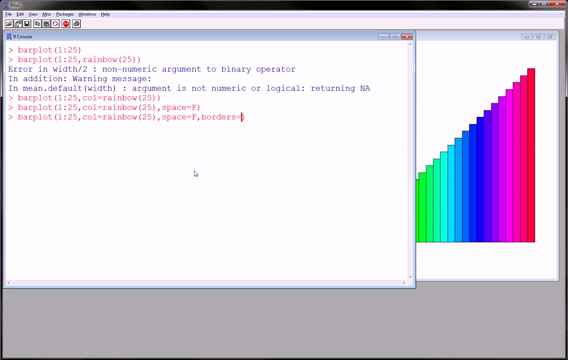
key(Return)
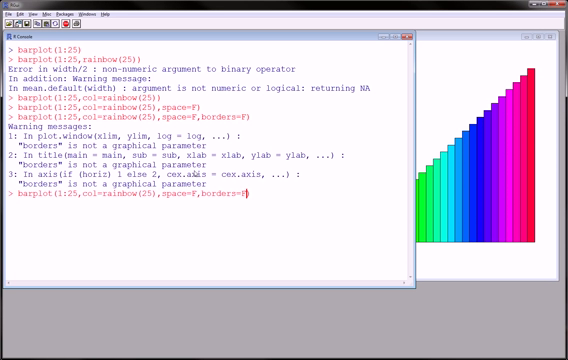
key(Return)
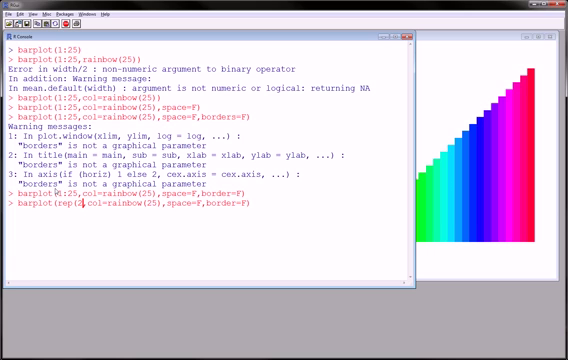
Run barplot(1:1000,col=rainbow(1000),space=0,border=0) for a continuous rainbow gradient.
text(5,)
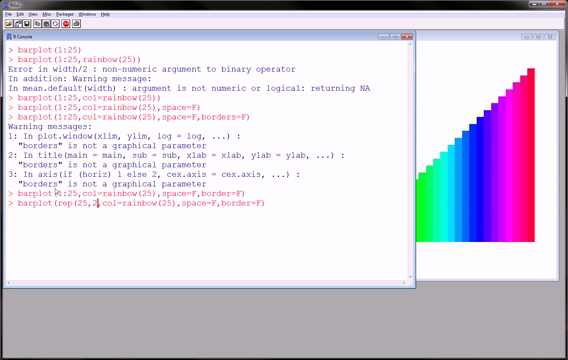
text(5))
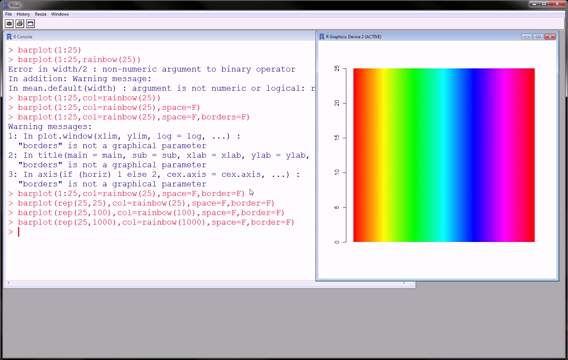
mouse_move(404, 168)
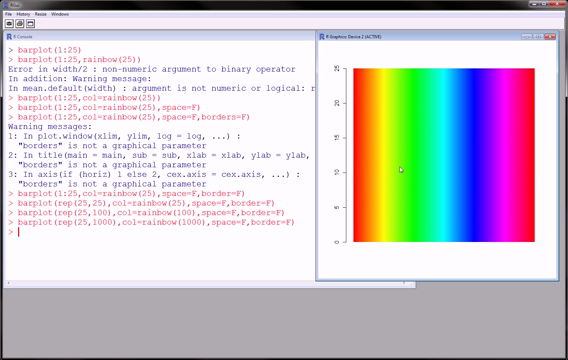